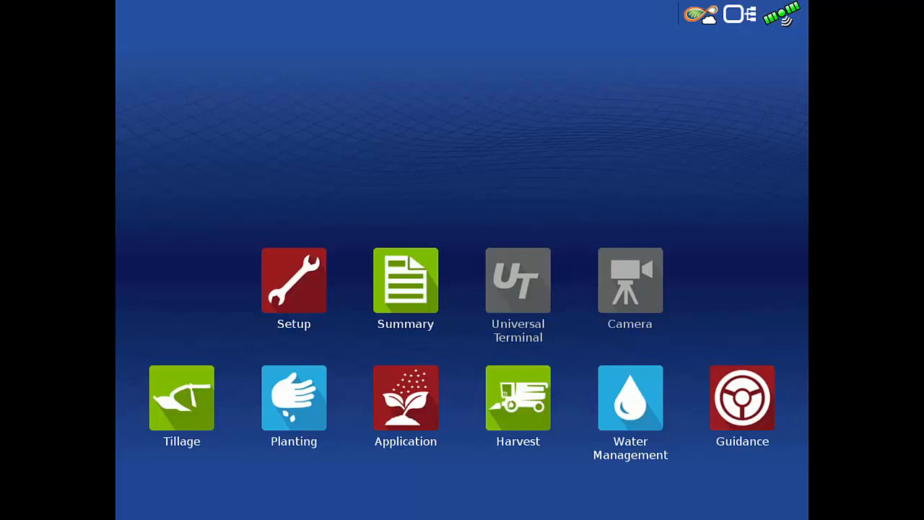
Start an application run with the RoGator RG1100 configuration and East McMains field
left_click(405, 397)
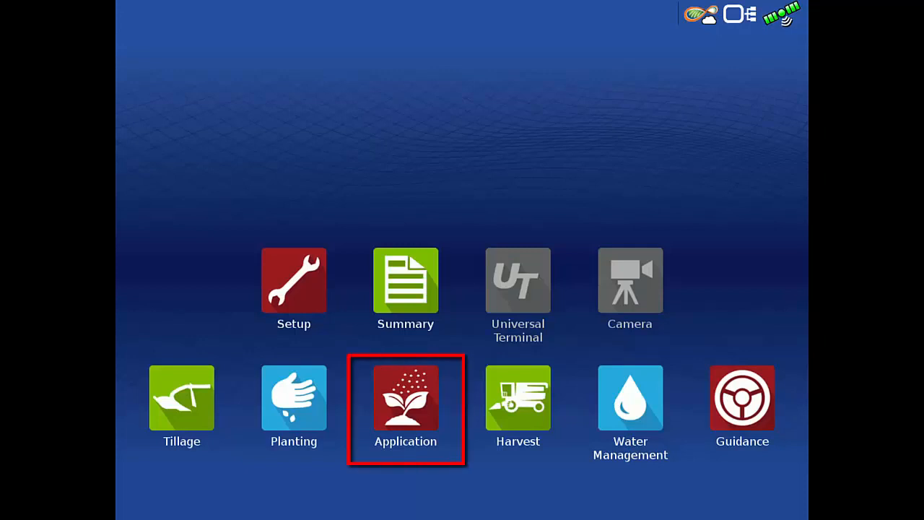
left_click(405, 398)
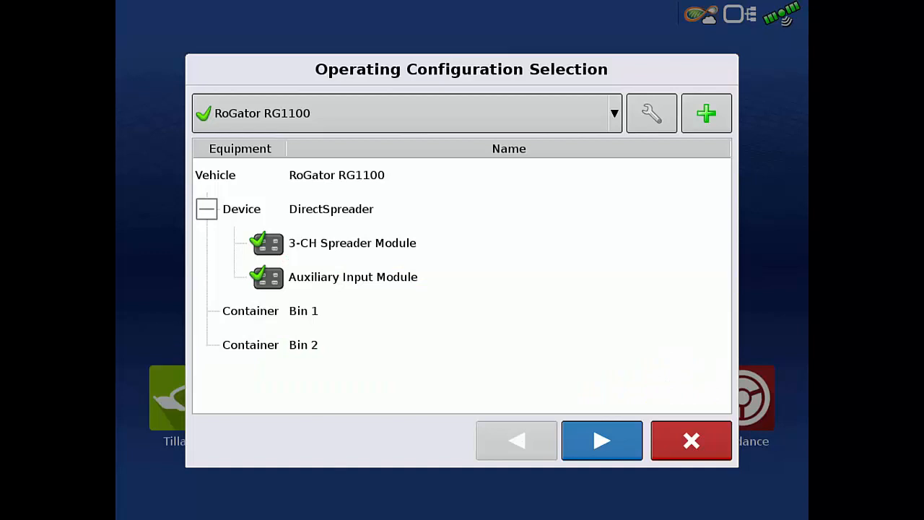
left_click(601, 440)
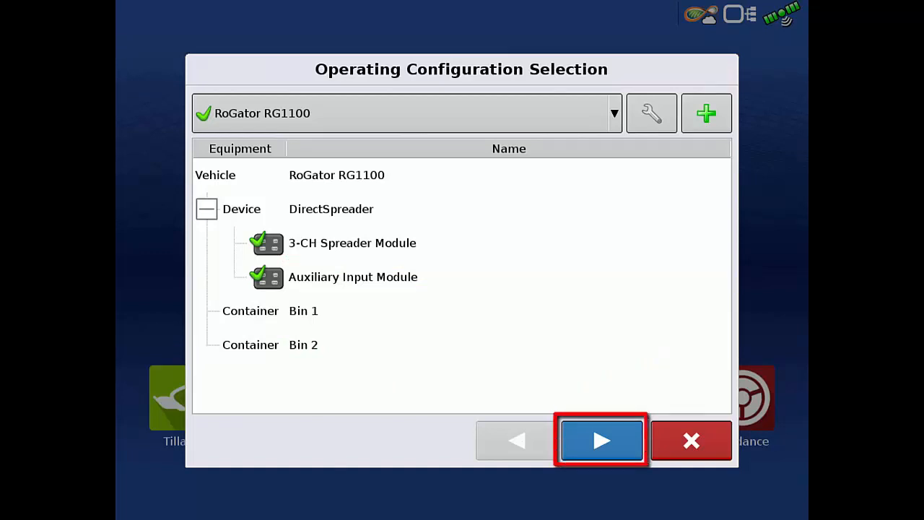
left_click(601, 440)
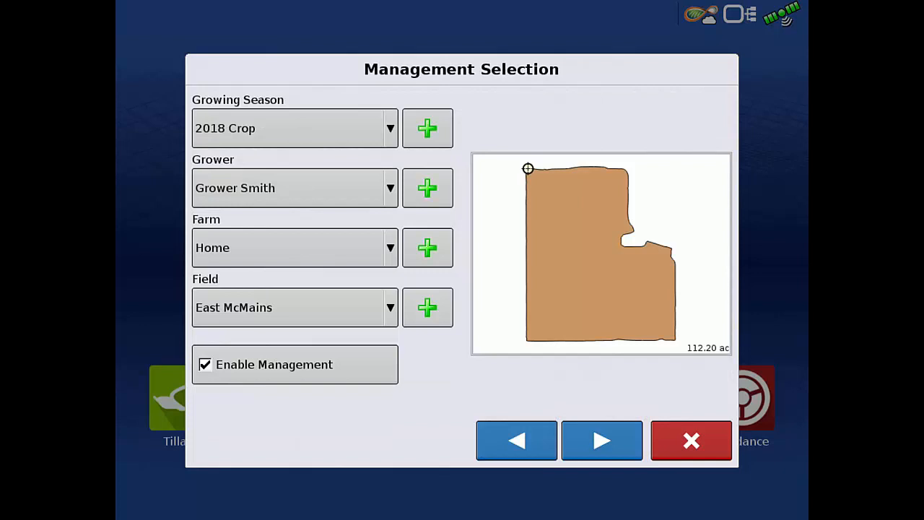
left_click(601, 440)
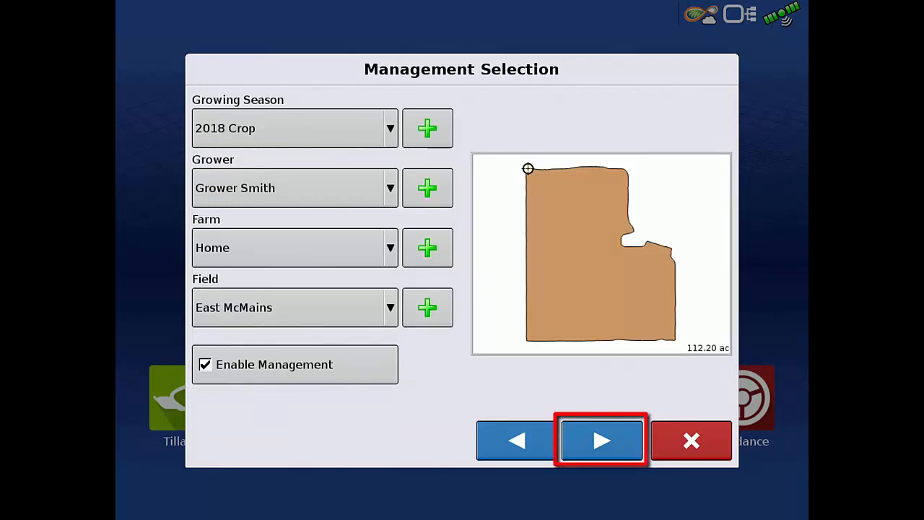
left_click(601, 440)
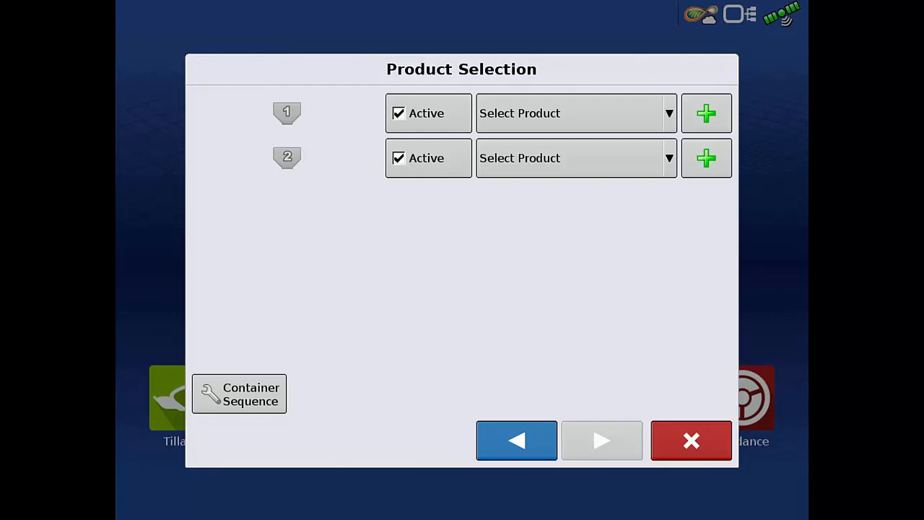
Open the Container Sequence settings from the Product Selection screen
left_click(239, 394)
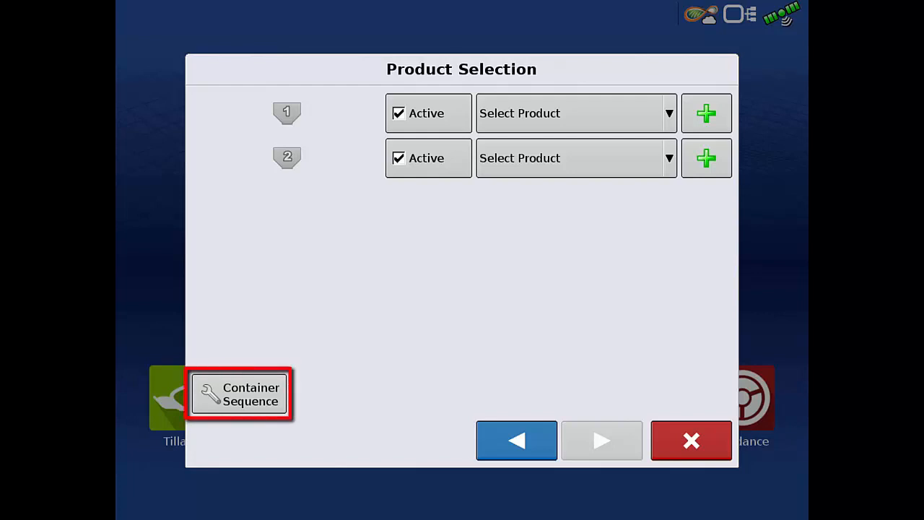
left_click(239, 394)
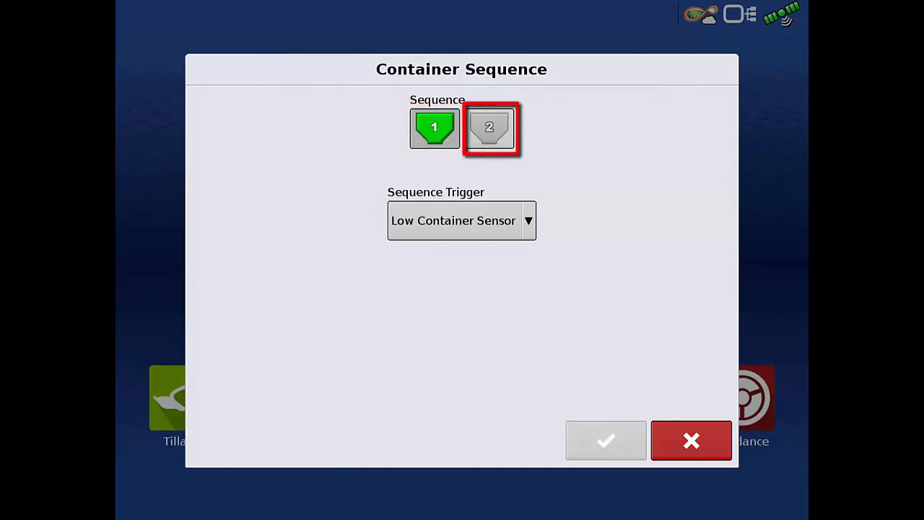
Add Bin 2 after Bin 1 with a Low Container Sensor trigger and confirm
left_click(489, 128)
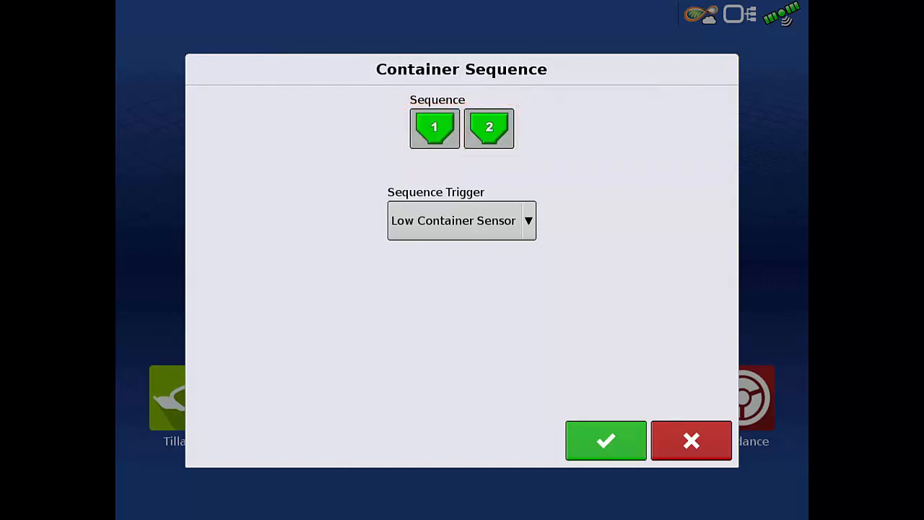
left_click(461, 220)
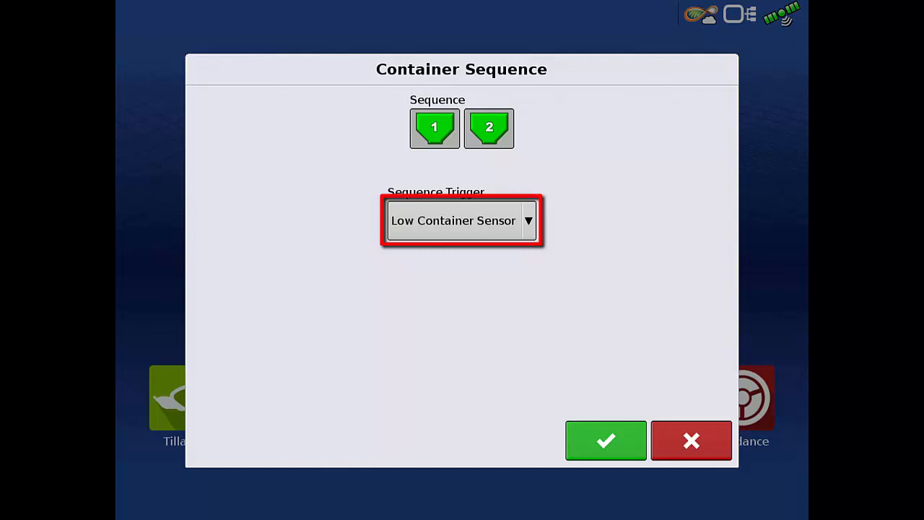
left_click(462, 221)
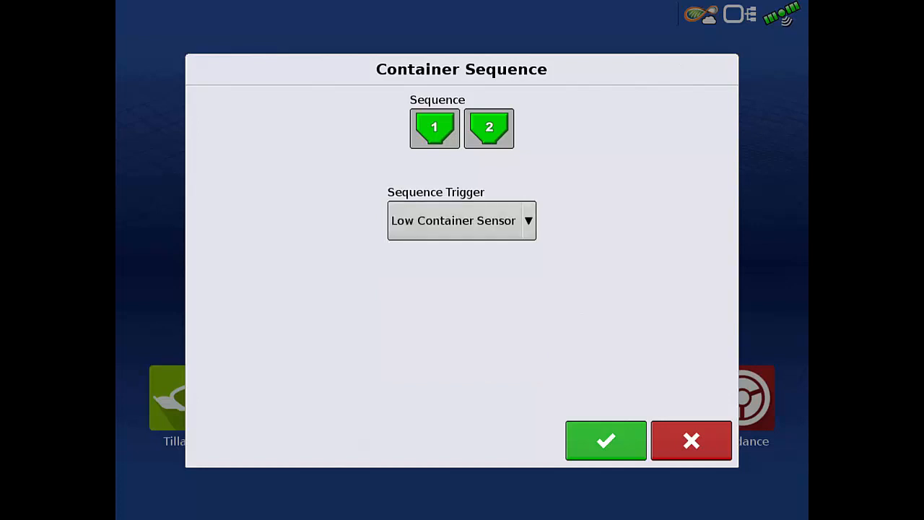
left_click(605, 440)
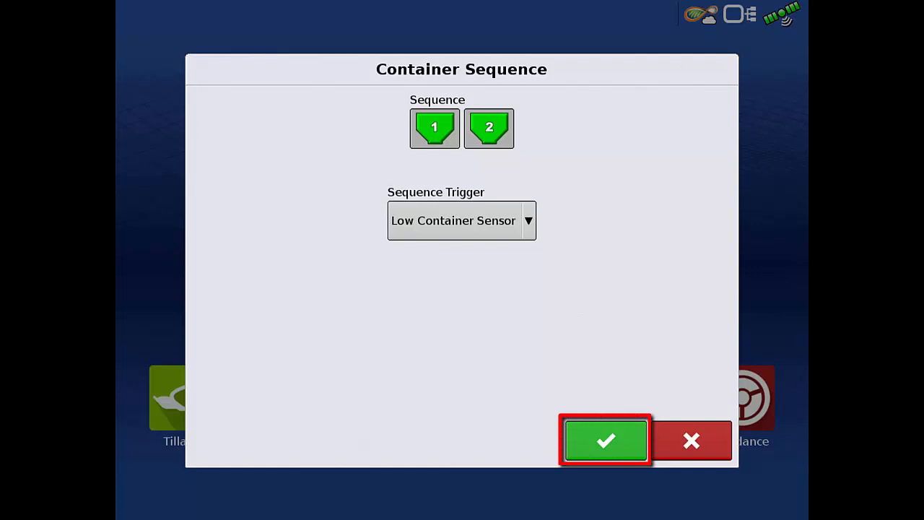
left_click(605, 440)
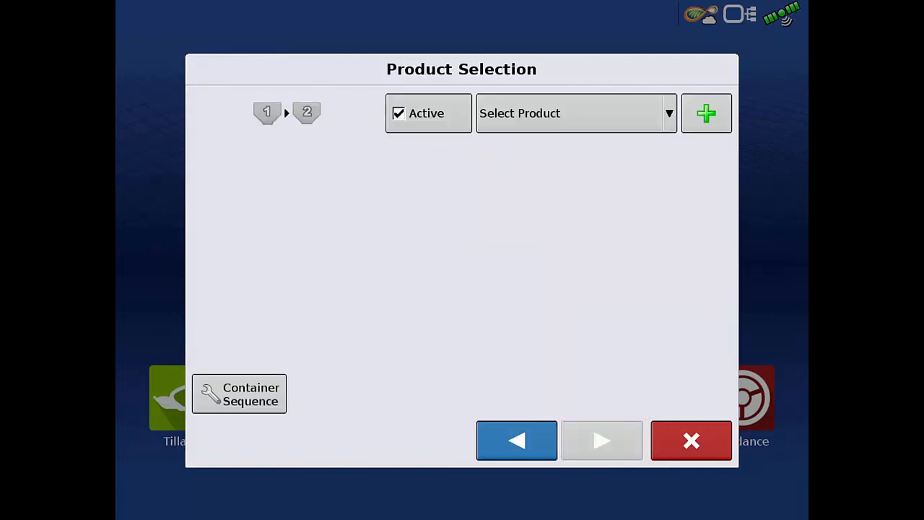
Set Ag Lime (lb) as the controlling product for the linked bins and finish setup
left_click(570, 113)
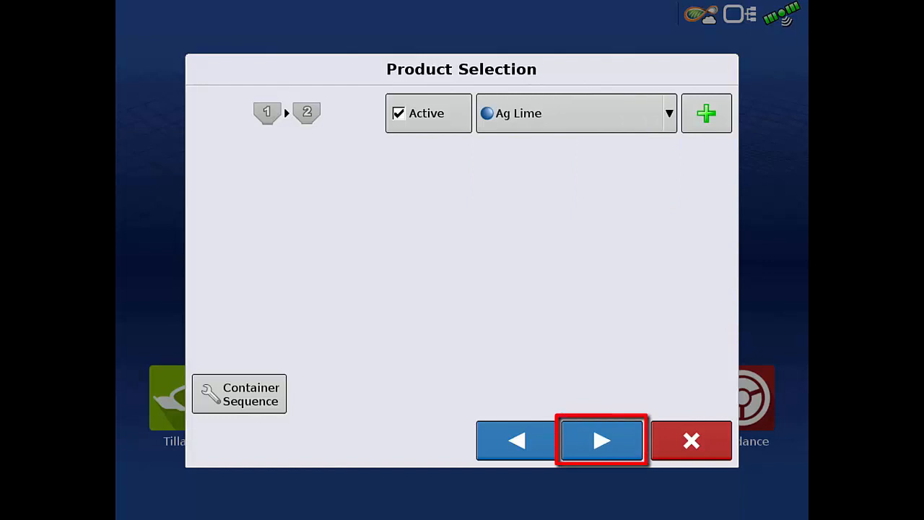
left_click(601, 440)
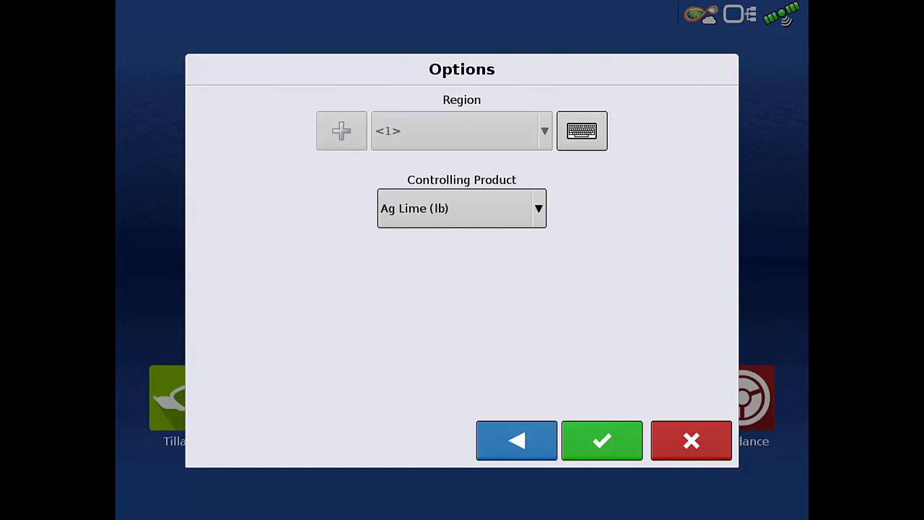
left_click(602, 441)
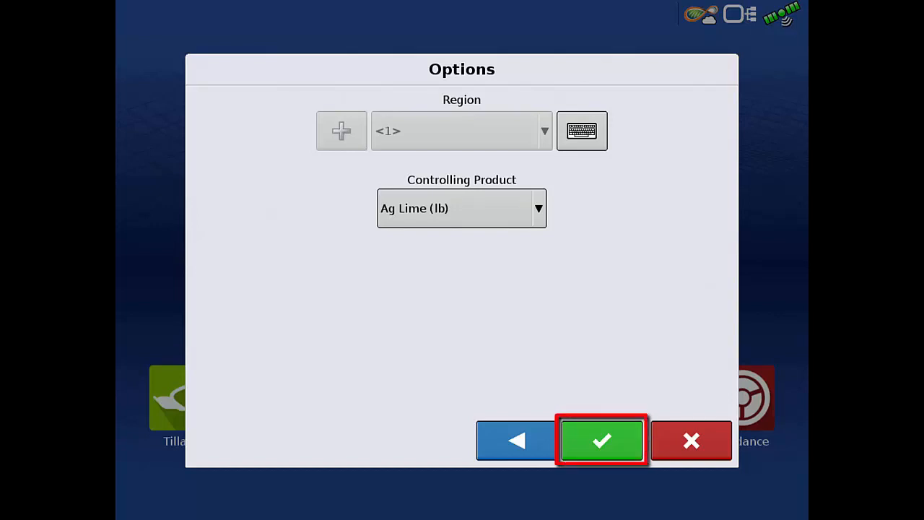
left_click(601, 440)
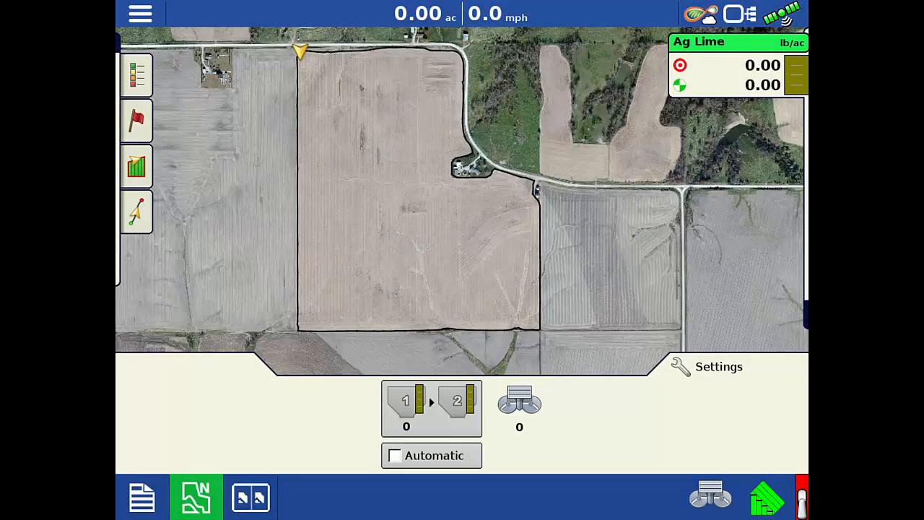
Turn on Automatic bin sequencing and open the Ag Lime Spreader Control settings
left_click(431, 455)
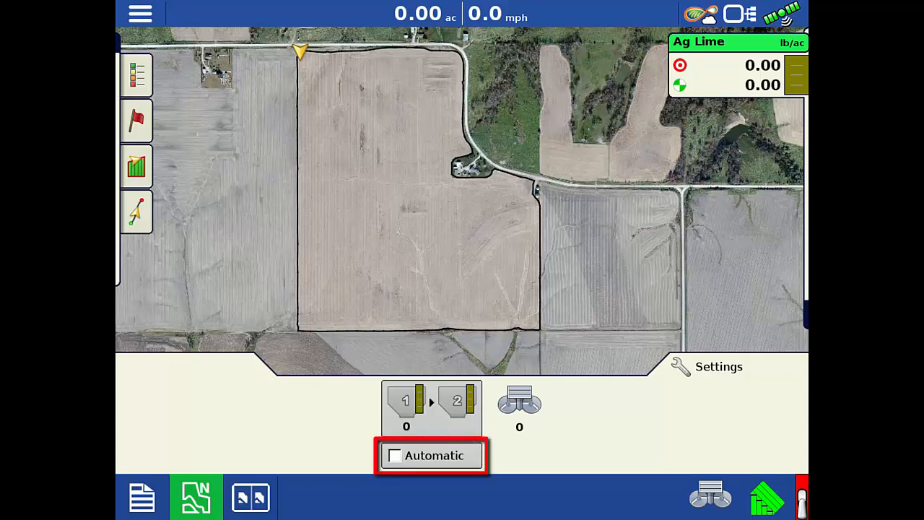
left_click(395, 456)
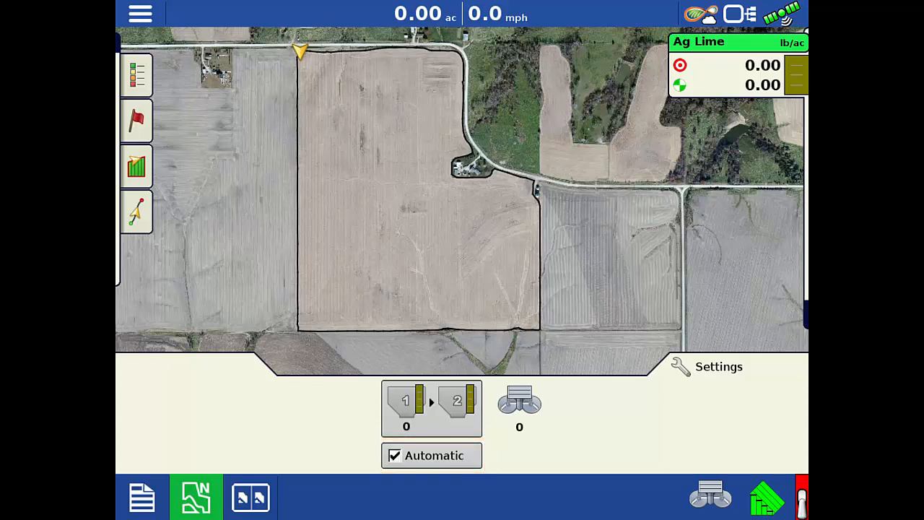
left_click(709, 367)
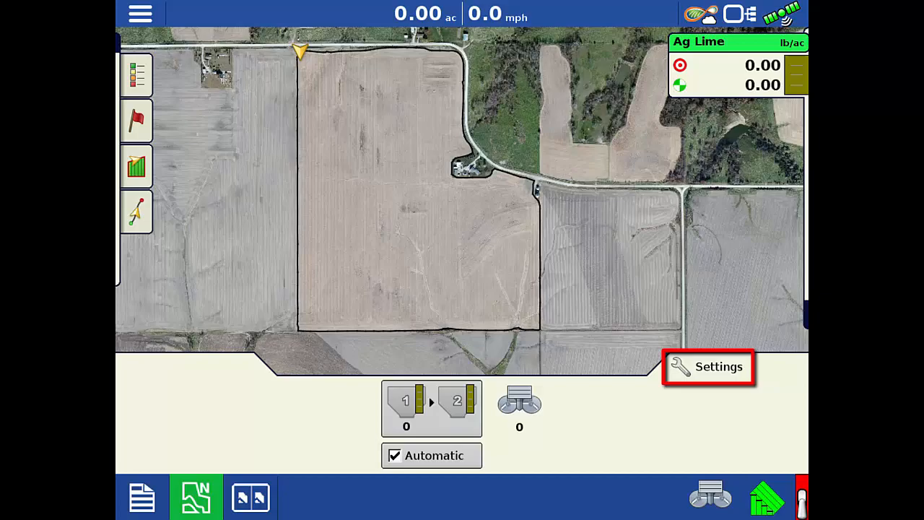
left_click(708, 366)
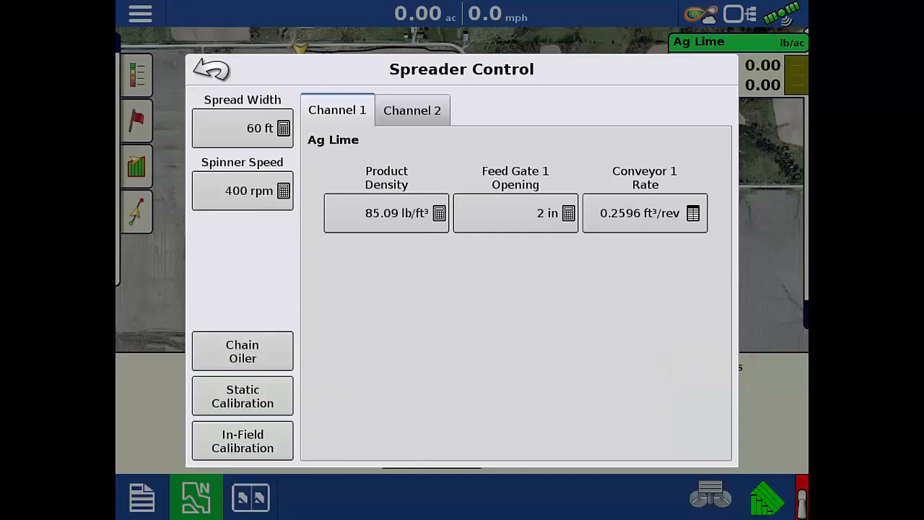
left_click(386, 212)
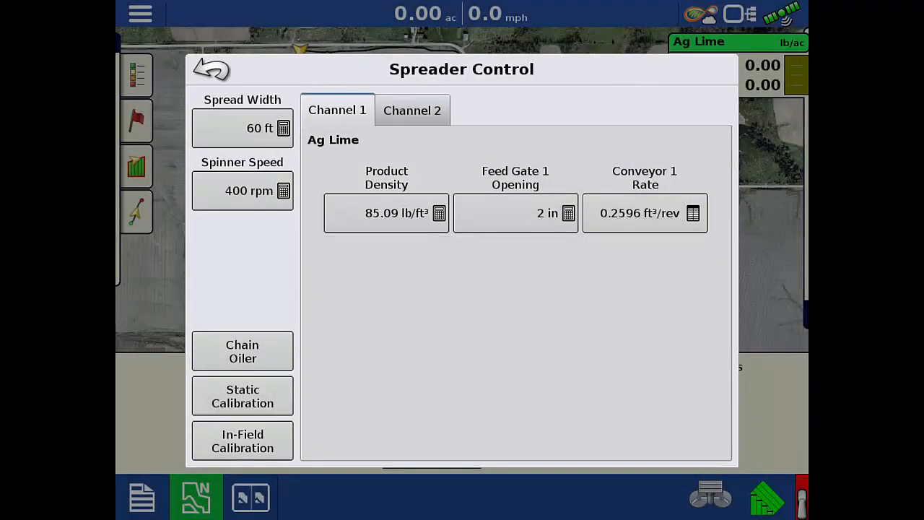
left_click(515, 212)
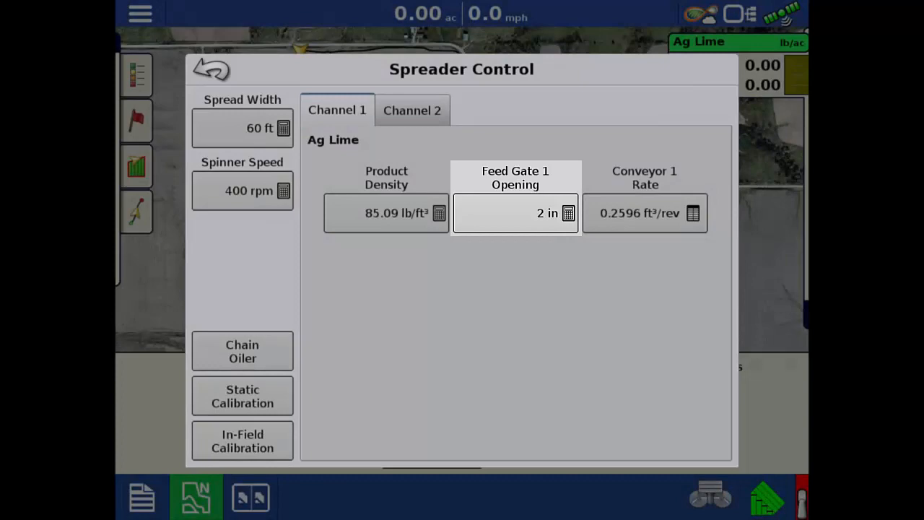
left_click(644, 212)
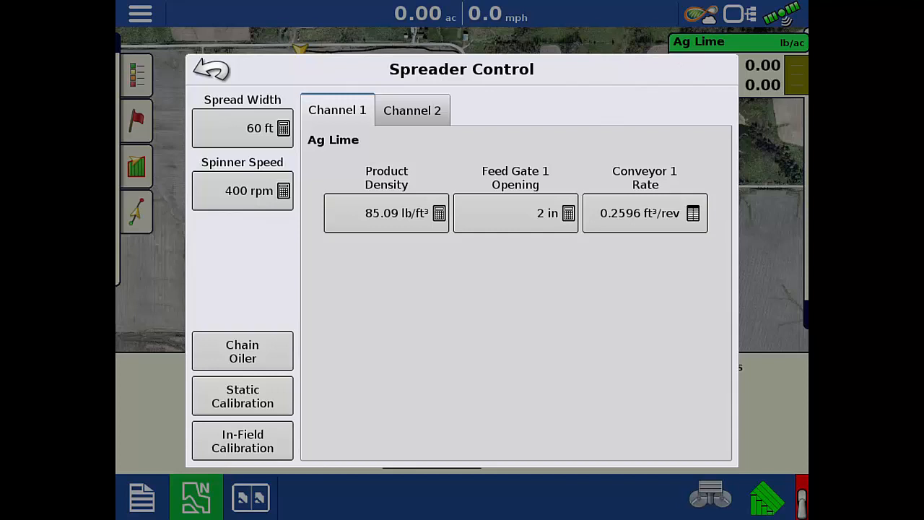
left_click(241, 350)
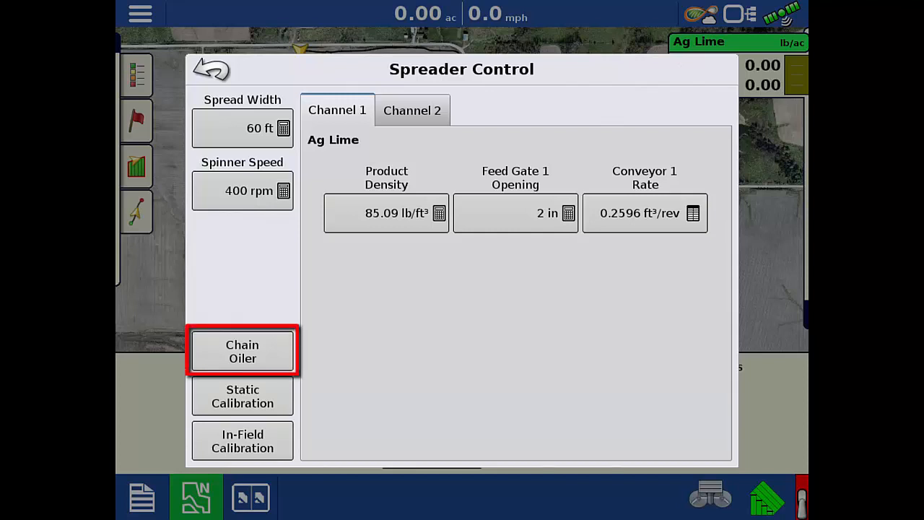
Acknowledge the spinner hydraulics warning and start the one-minute chain oiling routine
left_click(242, 351)
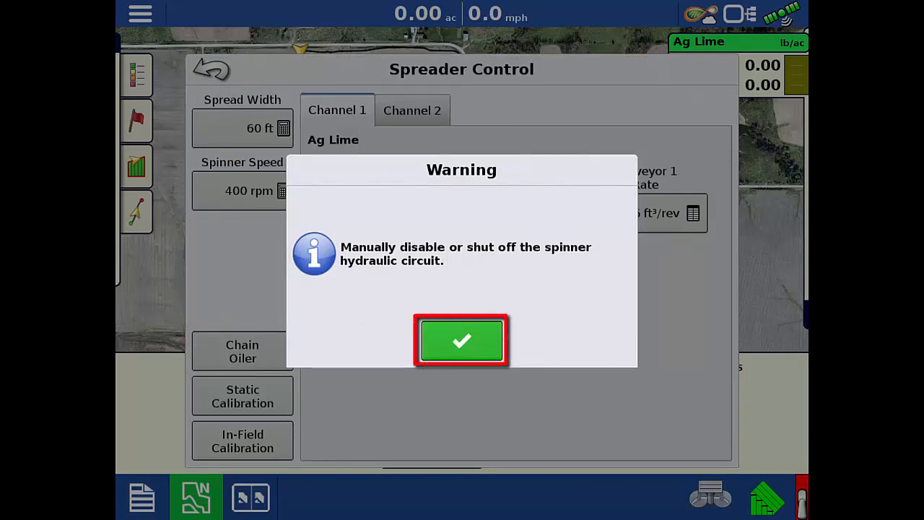
left_click(461, 340)
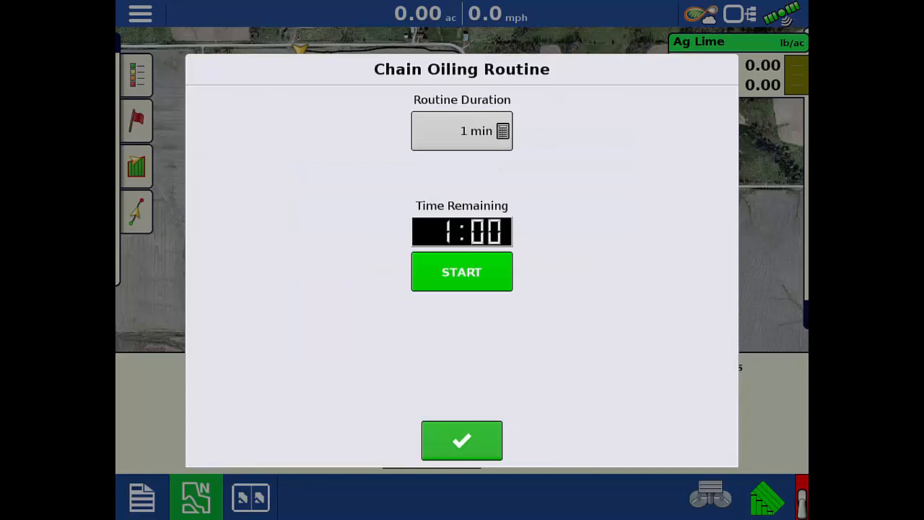
left_click(462, 131)
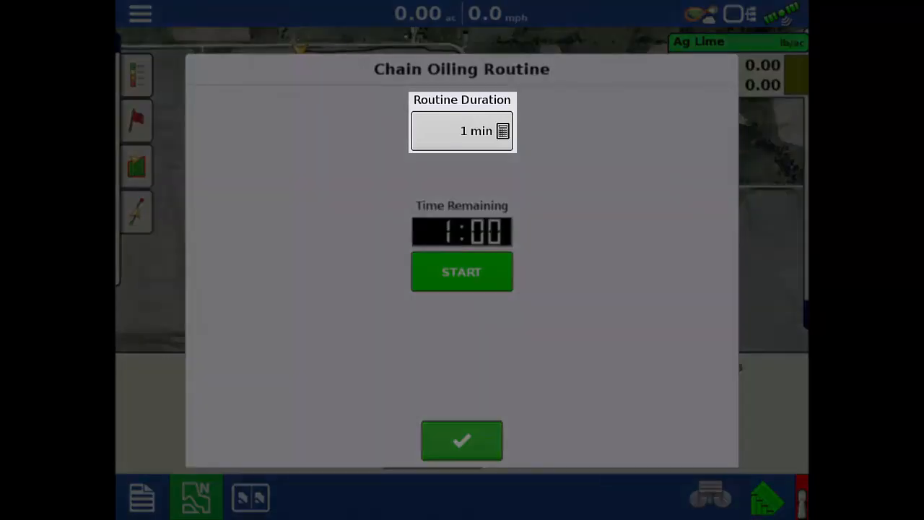
left_click(461, 272)
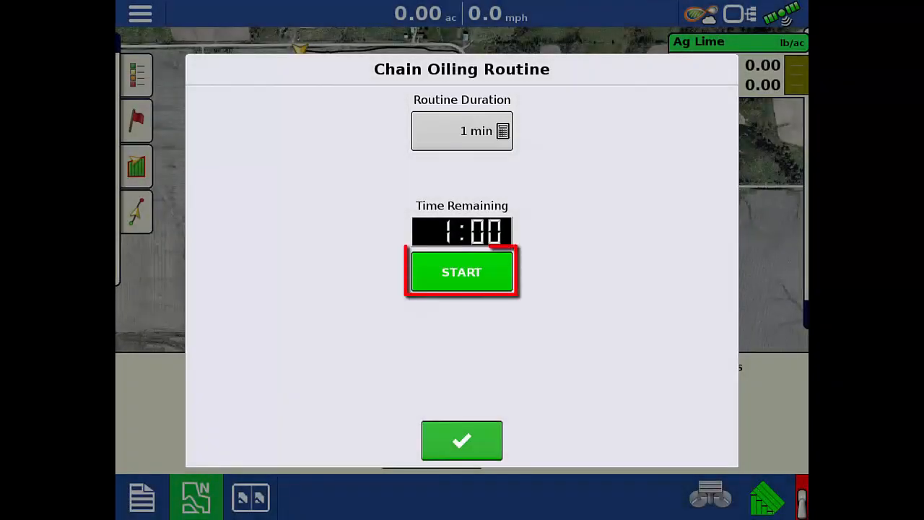
left_click(461, 271)
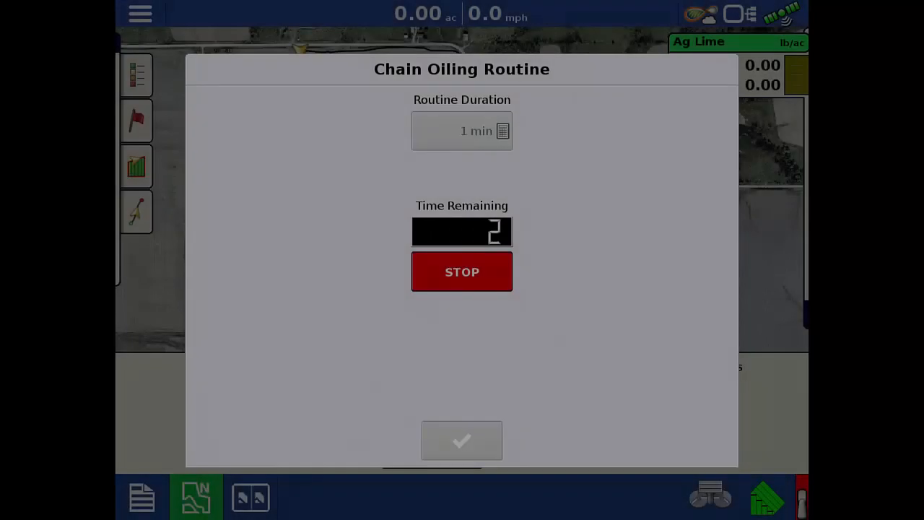
Finish chain oiling and confirm spinner hydraulics are back to field-ready
left_click(461, 271)
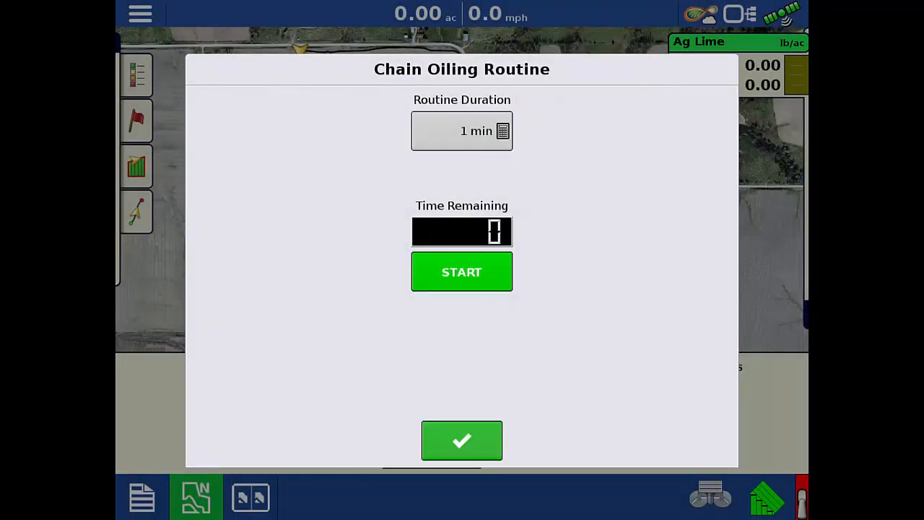
left_click(461, 440)
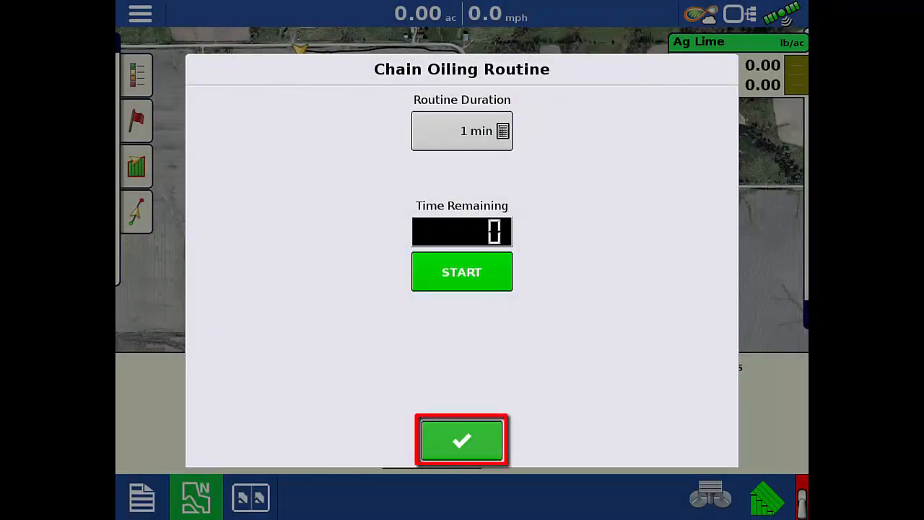
left_click(461, 441)
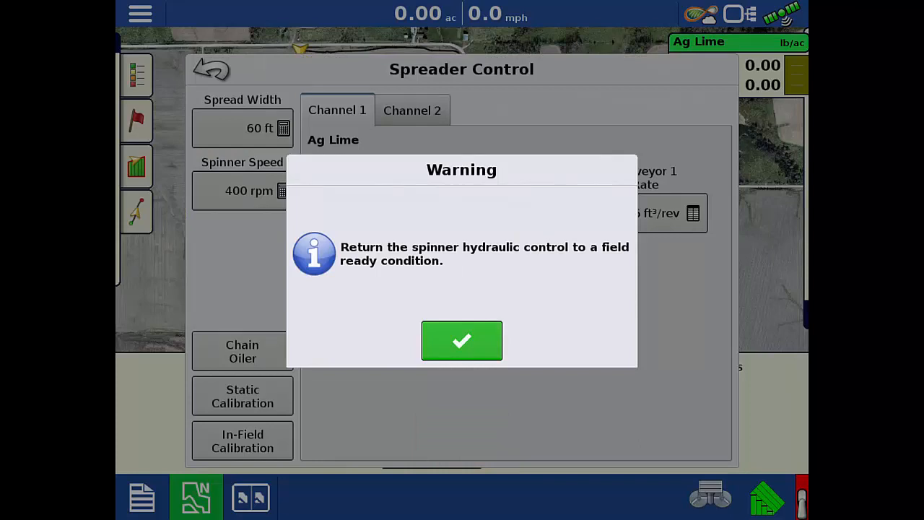
left_click(462, 340)
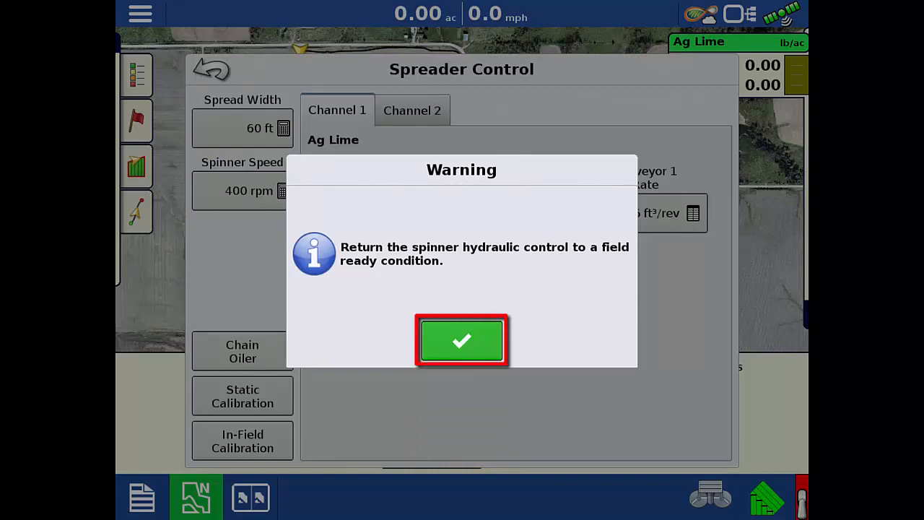
left_click(461, 340)
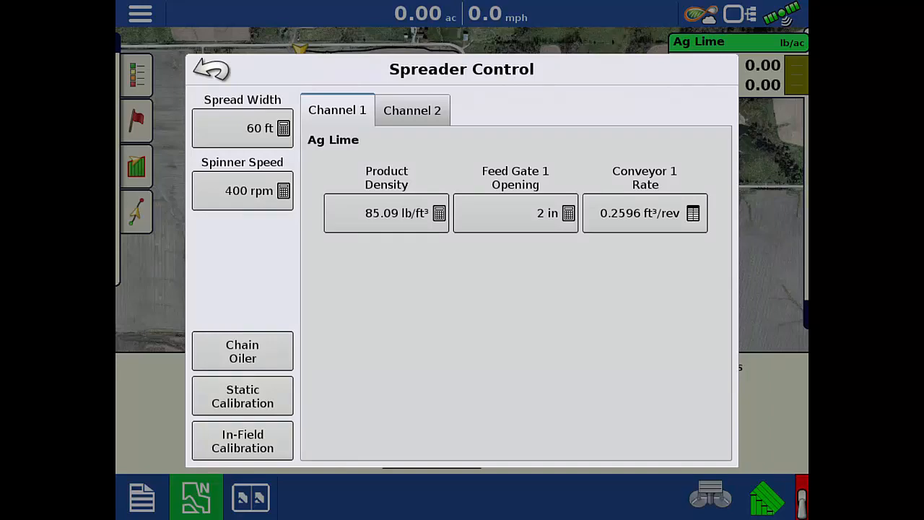
Close Spreader Control, returning to the field map with Ag Lime at 0.00 lb/ac
left_click(242, 128)
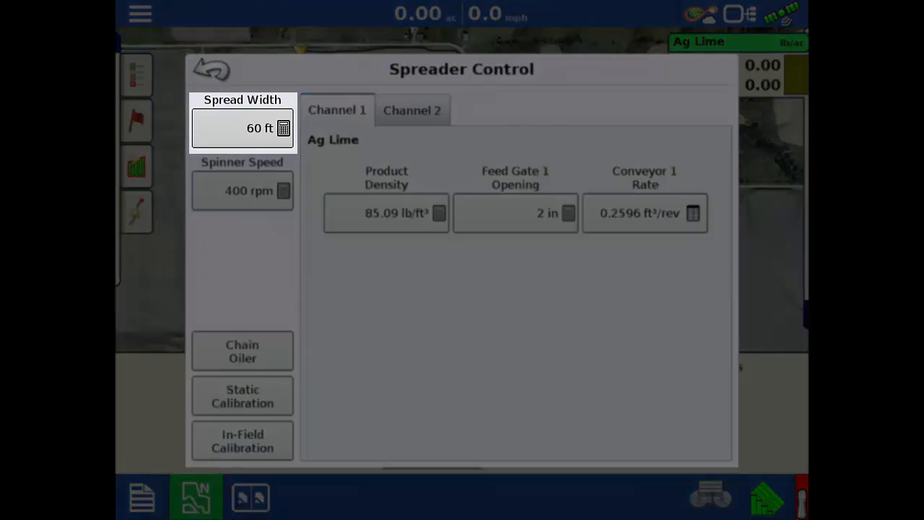
left_click(241, 190)
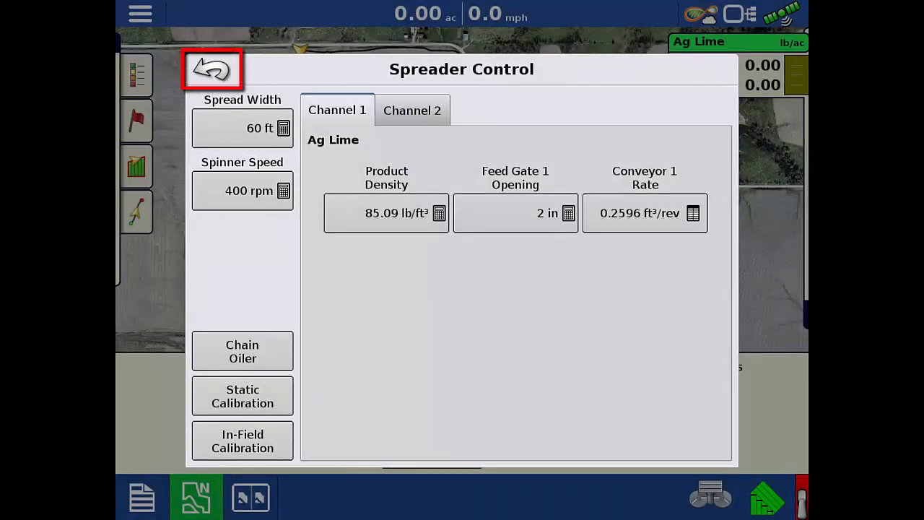
left_click(211, 68)
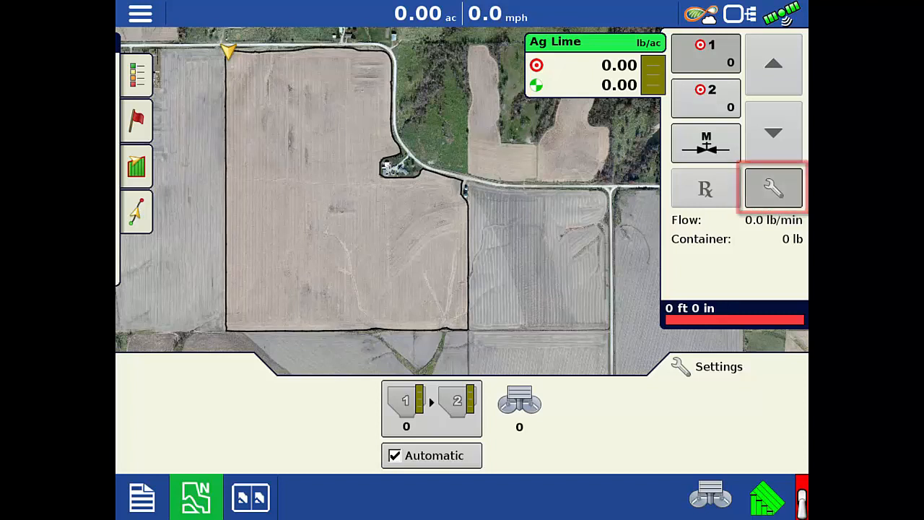
Open Ag Lime Rate Control Settings, showing Rate 1, Rate 2 and increment at 0.00
left_click(773, 189)
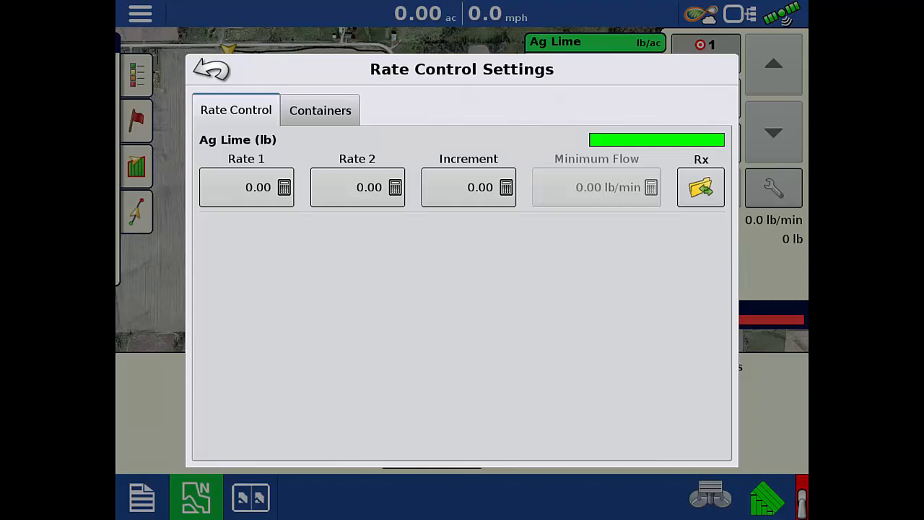
Review Bin 1 and Bin 2 containers (12763 lb full, 0 lb current), then return to the map
left_click(320, 110)
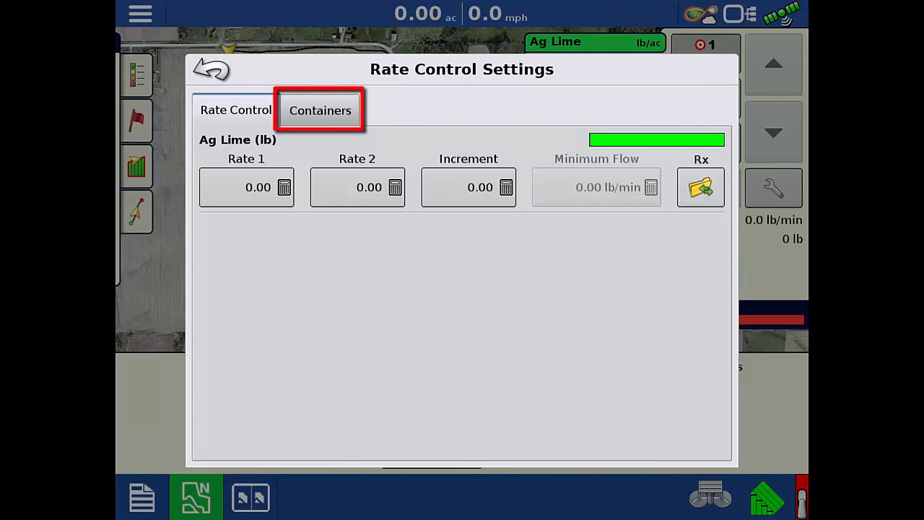
left_click(320, 110)
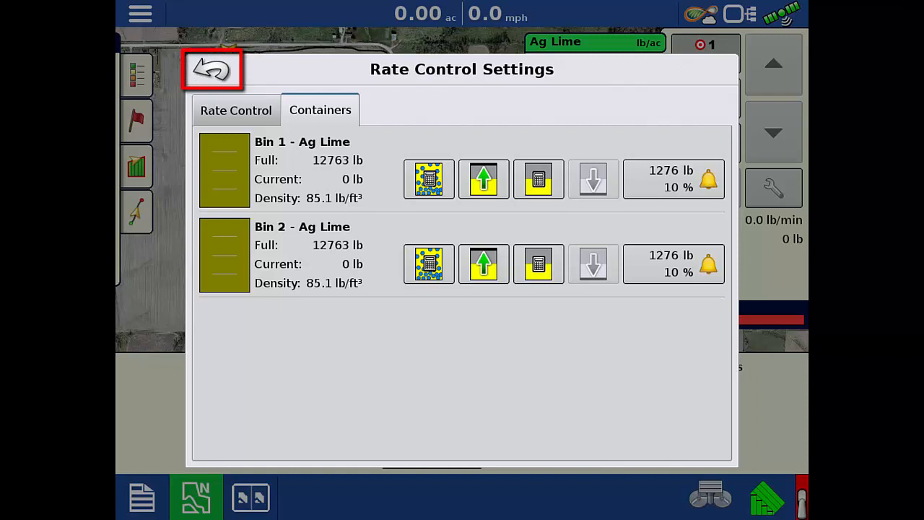
left_click(211, 69)
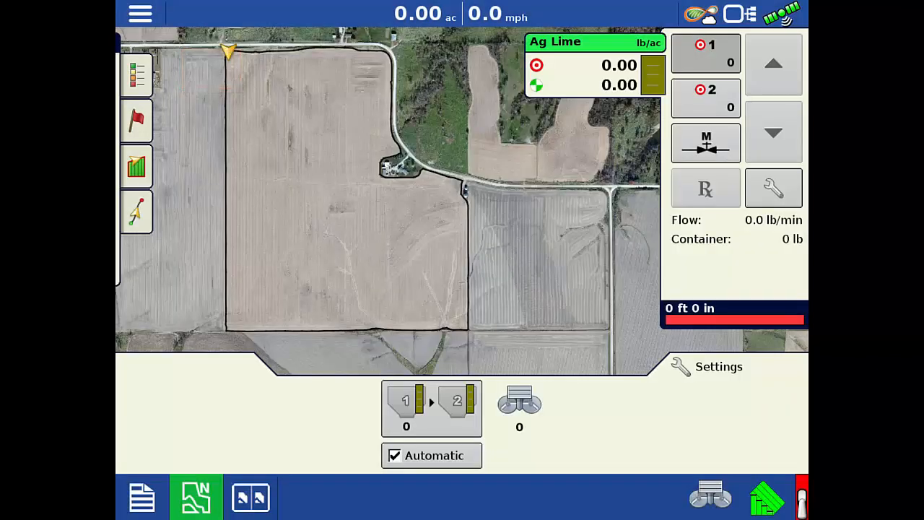